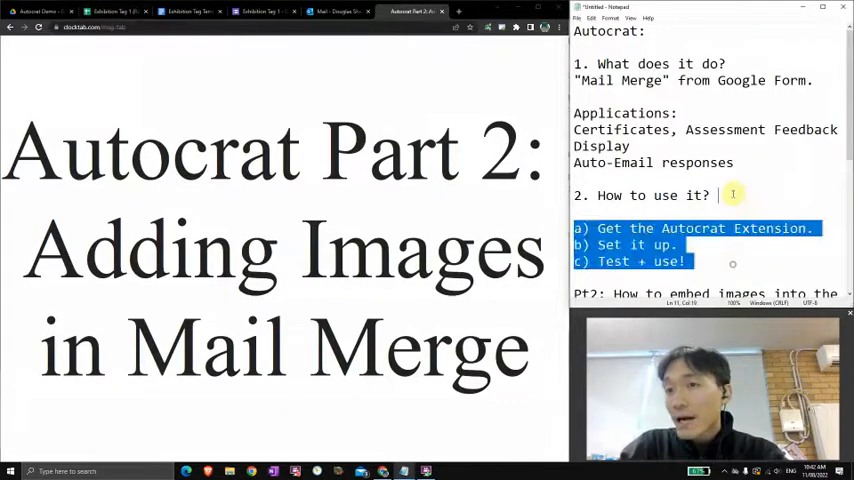
- Review the outline notes and start a new question in the Exhibition Tag form
scroll(down, 3)
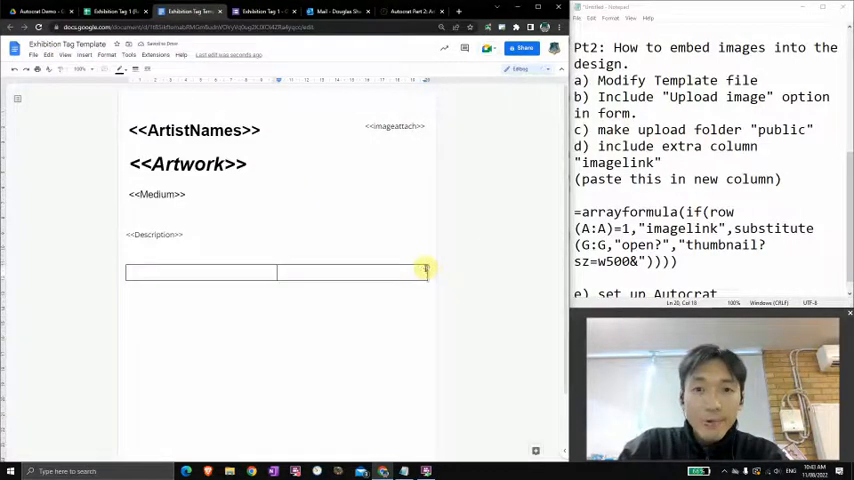
drag(130, 272, 424, 272)
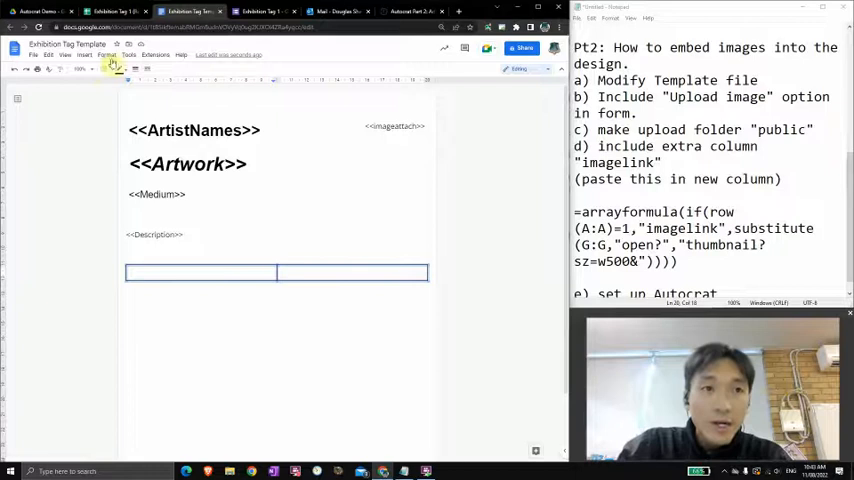
click(112, 68)
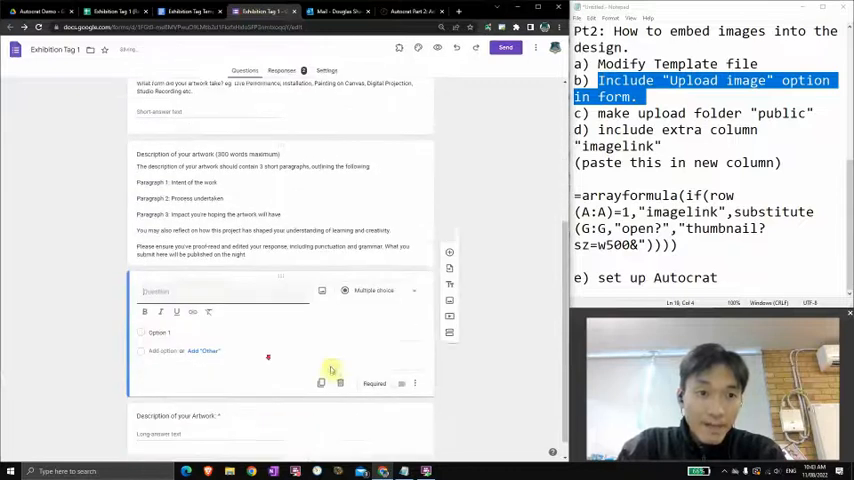
click(374, 290)
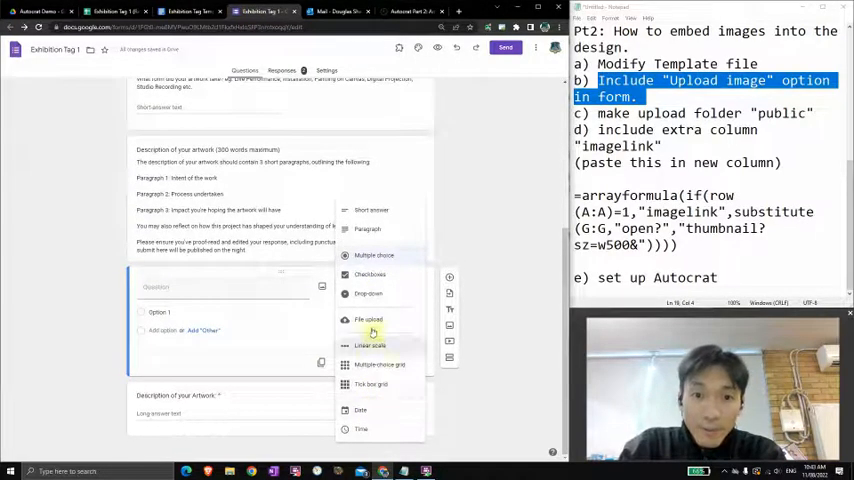
- Make the question a File upload to Drive, named 'Upload your image', allowing only specific file types
click(368, 320)
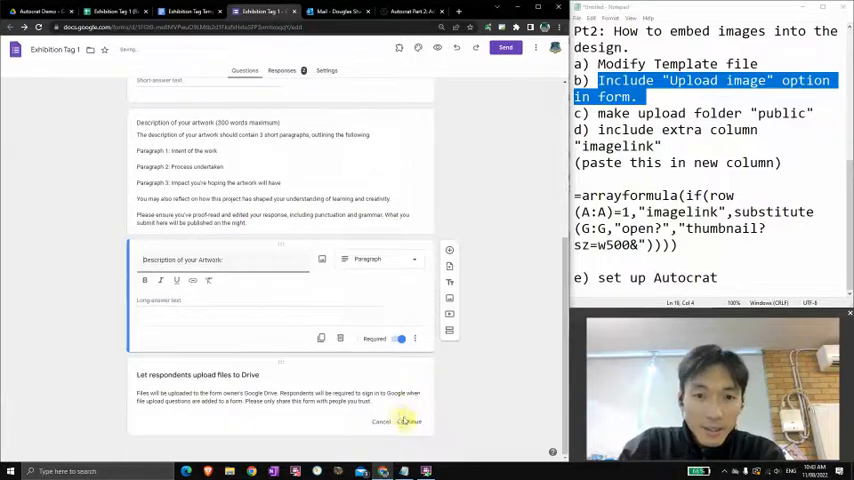
click(408, 420)
text(Upload your image)
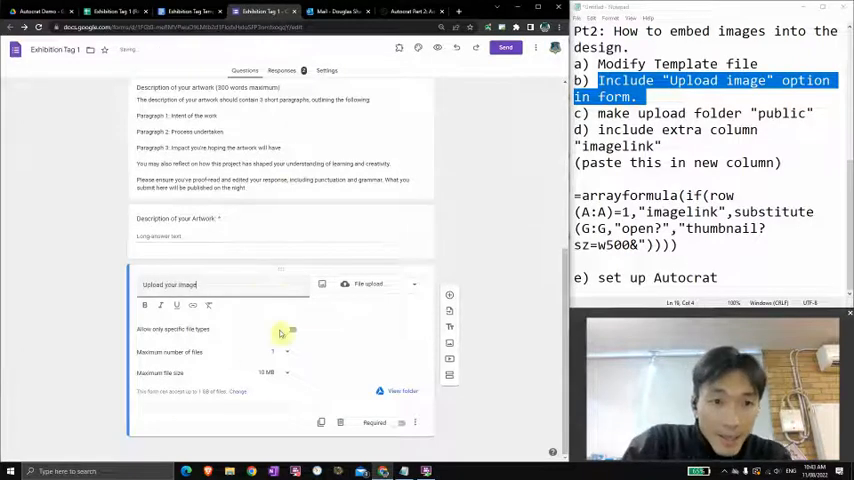
click(290, 280)
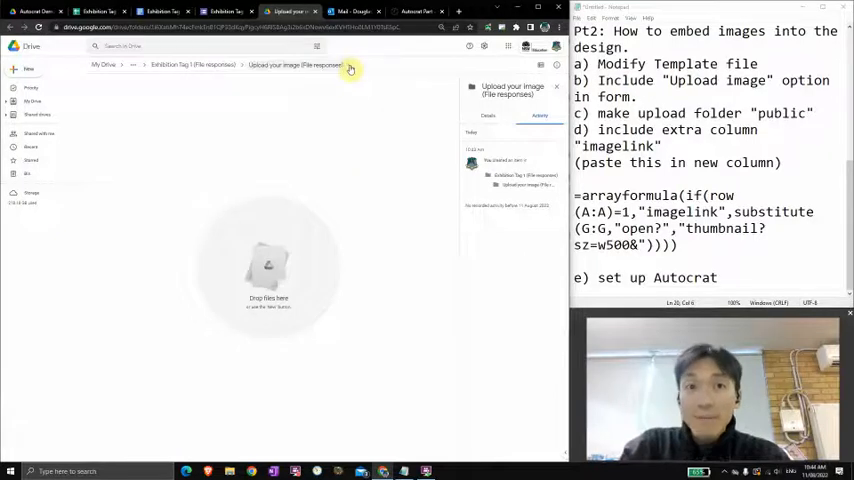
- Share the upload folder so anyone with the link can view it
click(350, 64)
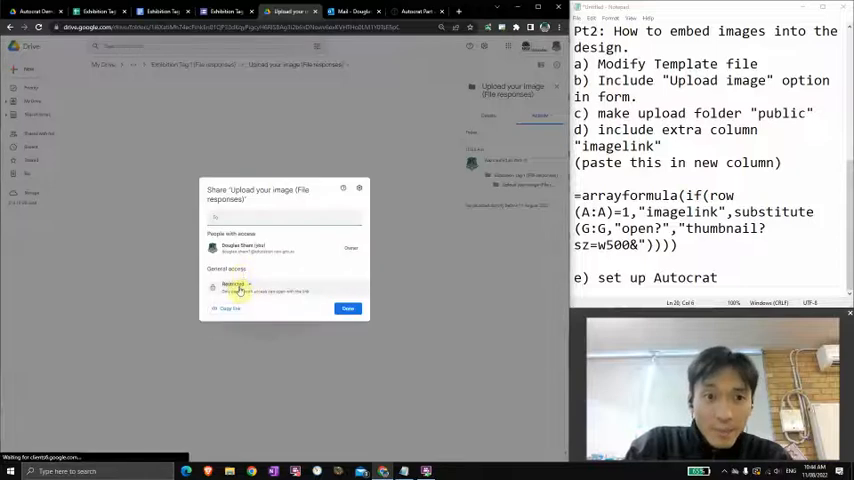
click(232, 288)
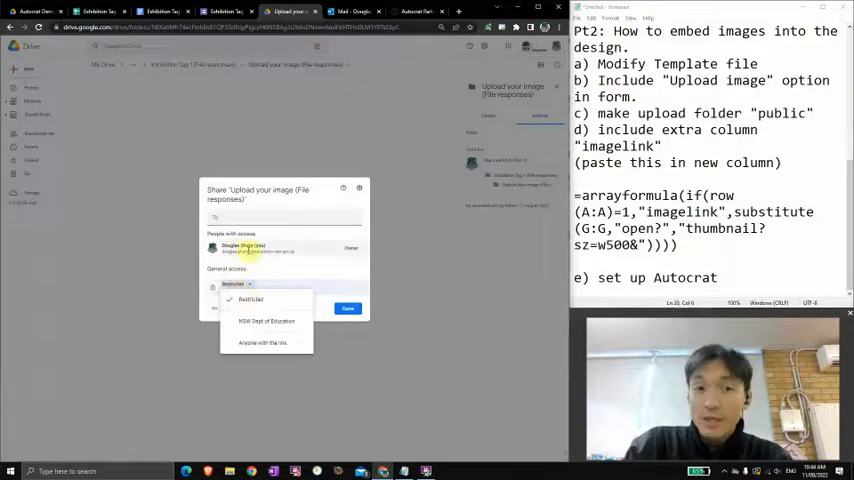
click(262, 342)
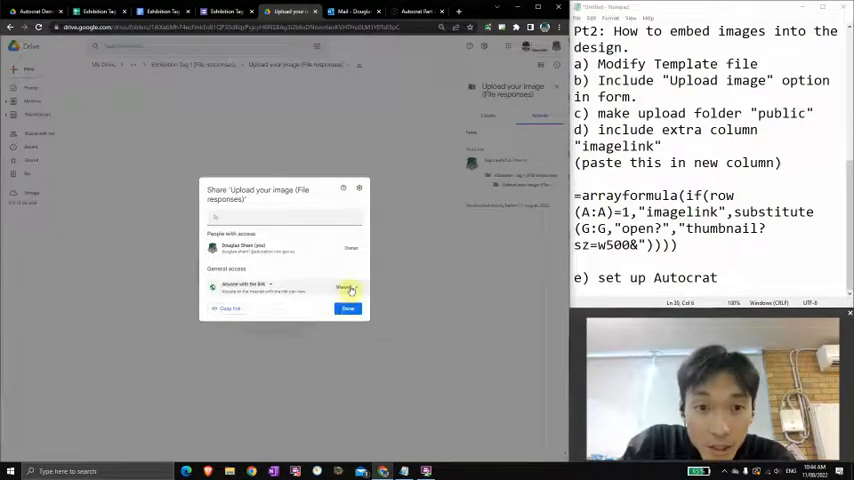
click(348, 308)
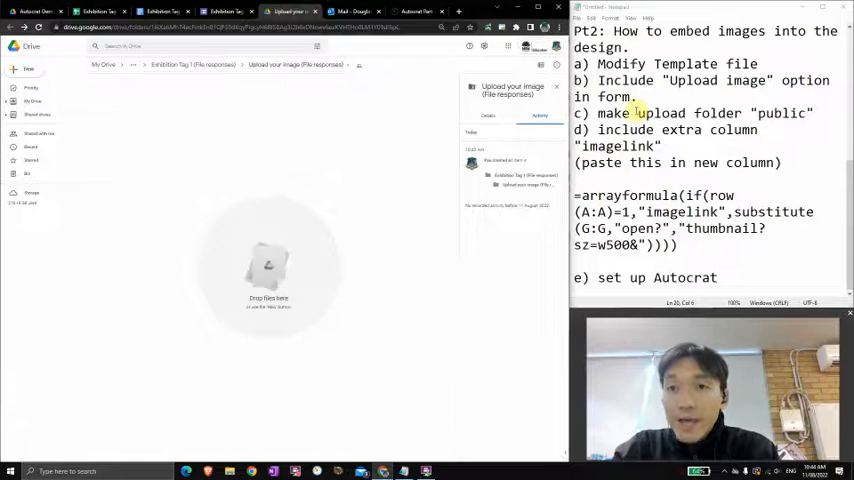
drag(604, 130, 658, 146)
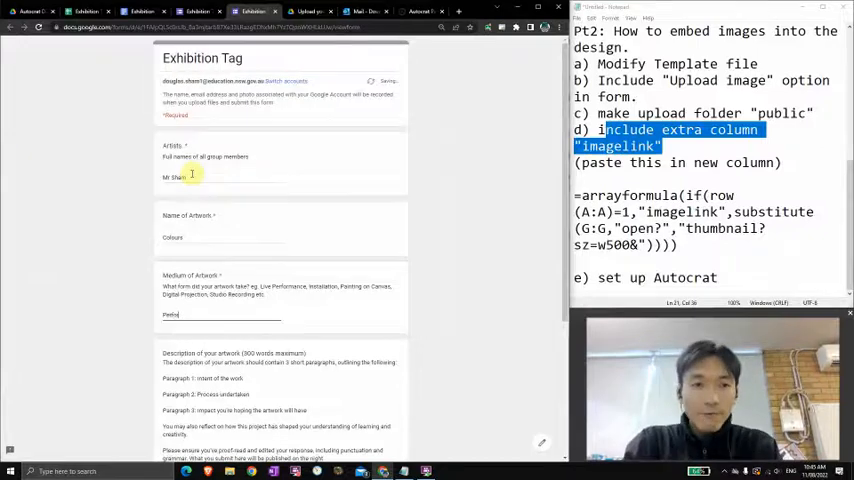
- Attach an artwork image from My Drive to the form's upload question
scroll(down, 3)
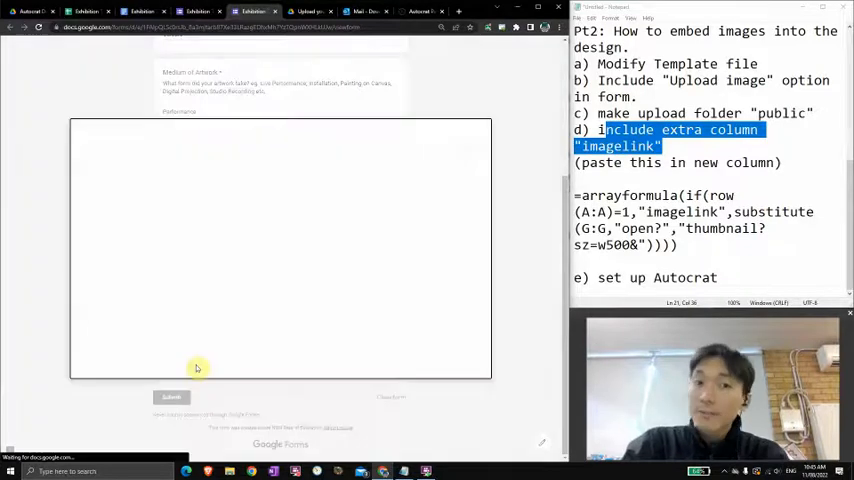
click(196, 368)
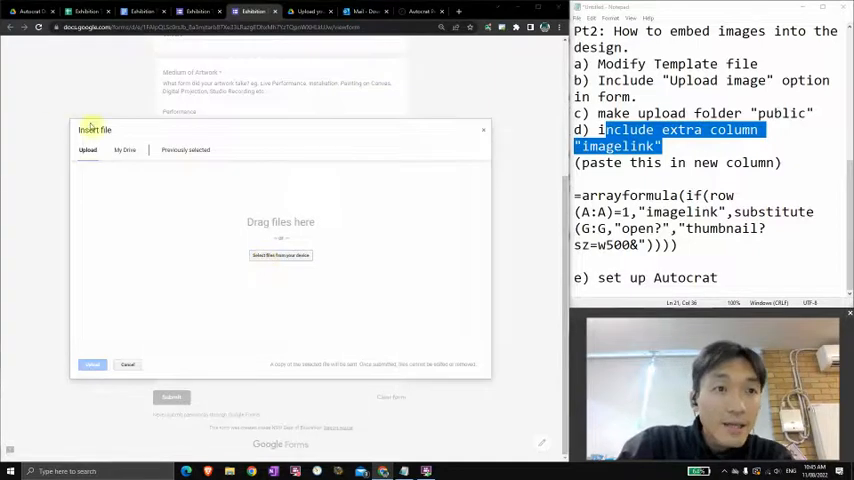
click(280, 256)
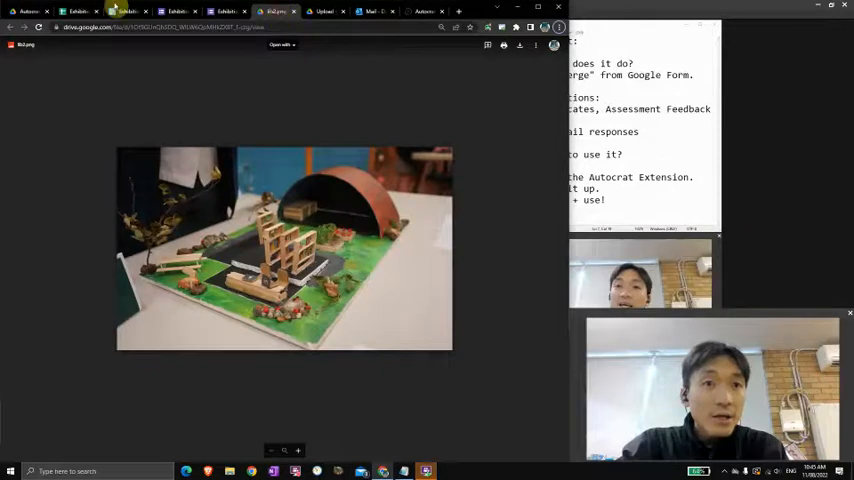
- Switch to the browser tab with the responses spreadsheet
click(84, 12)
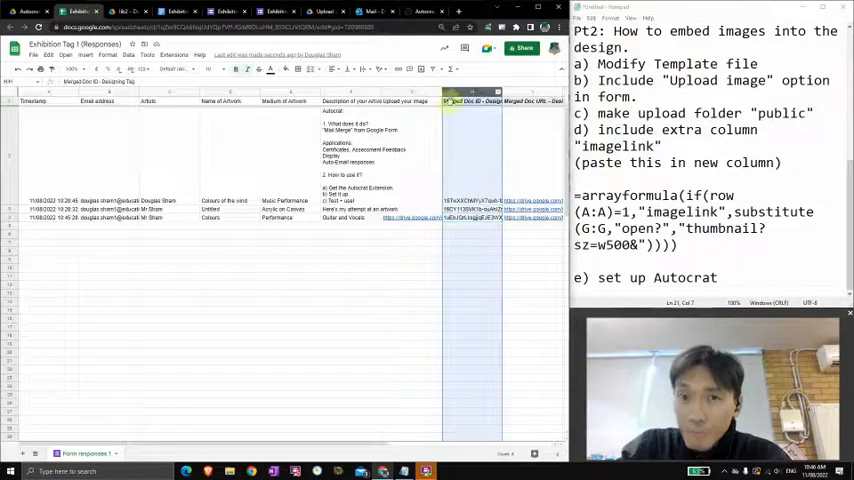
- Insert an empty imagelink column beside the form responses
right_click(470, 100)
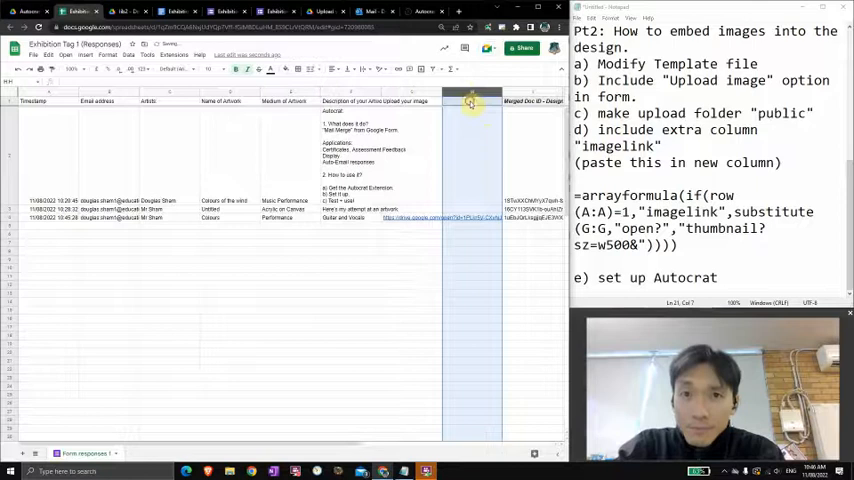
click(470, 100)
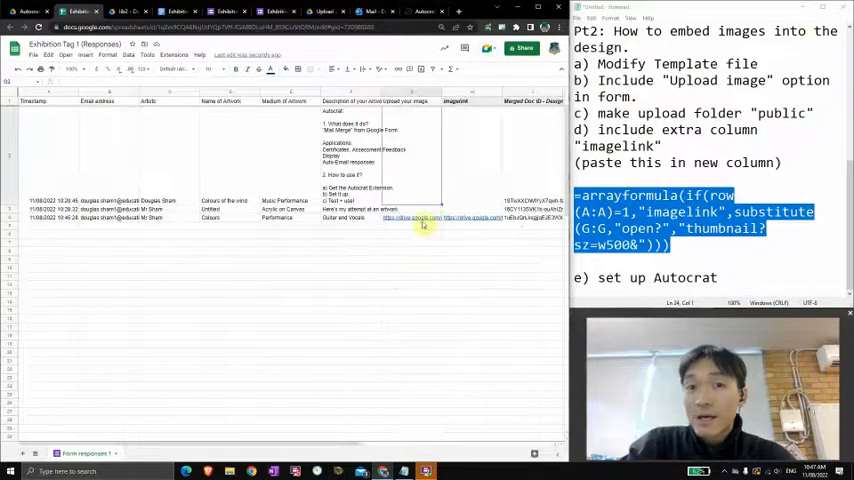
- Follow a response's imagelink thumbnail URL to view the uploaded model photo
click(412, 218)
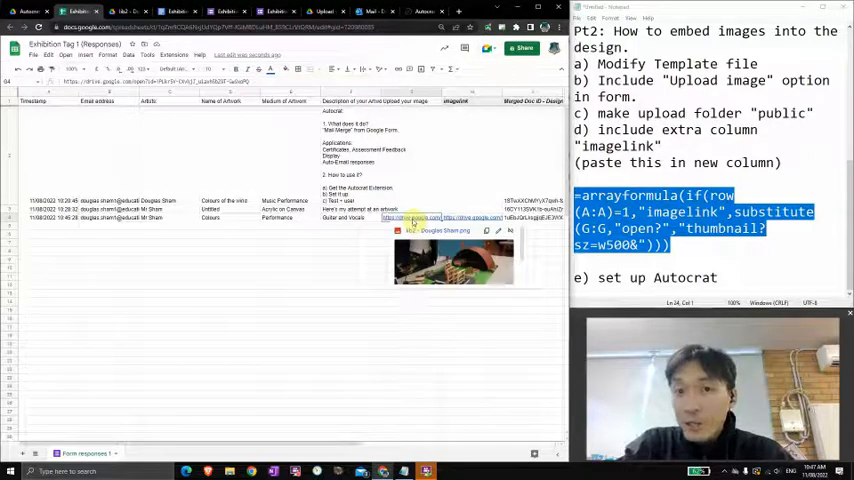
click(444, 216)
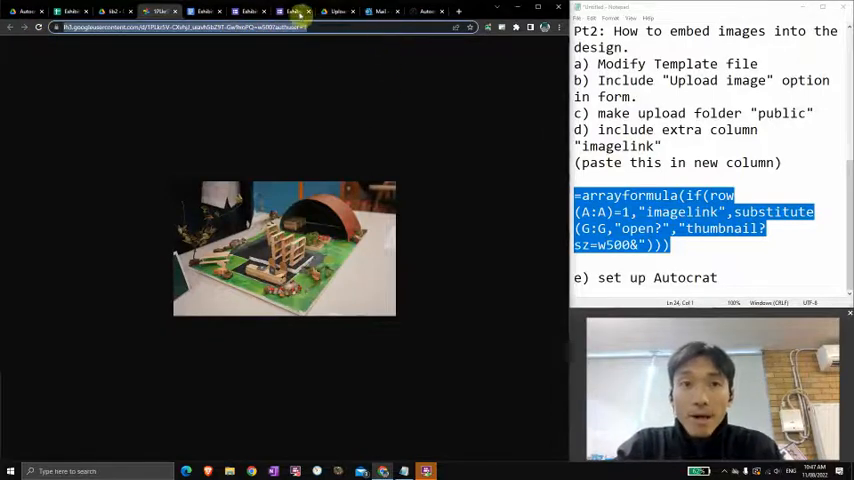
- Launch the Autocrat job setup, keeping the job name and exhibition tag template
click(70, 12)
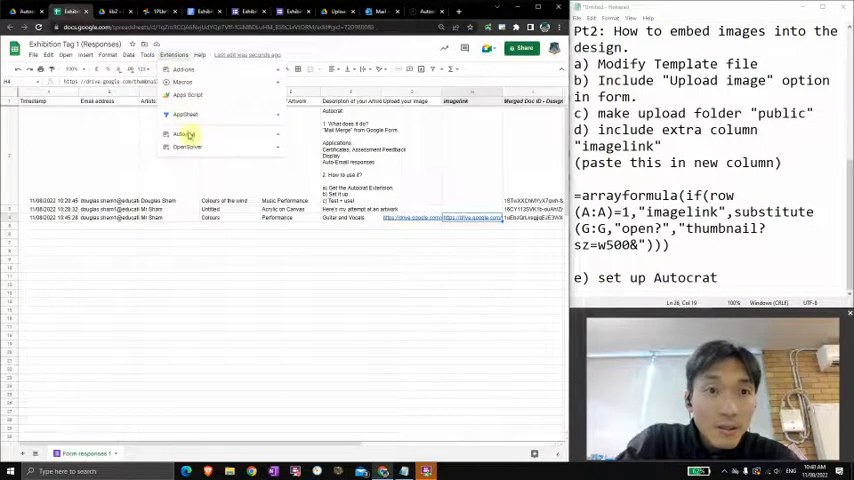
click(184, 132)
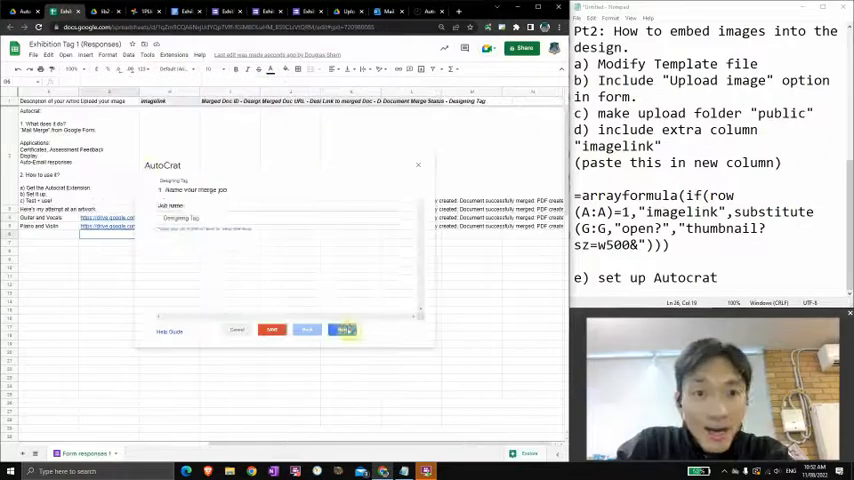
click(342, 330)
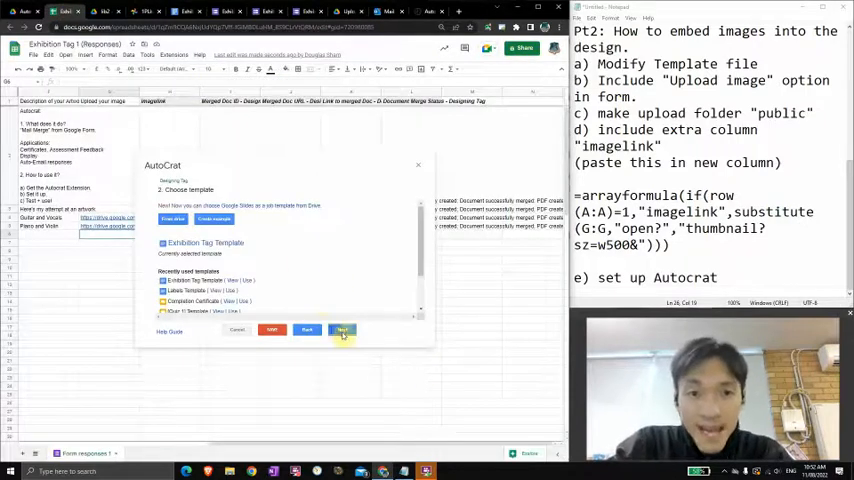
click(342, 330)
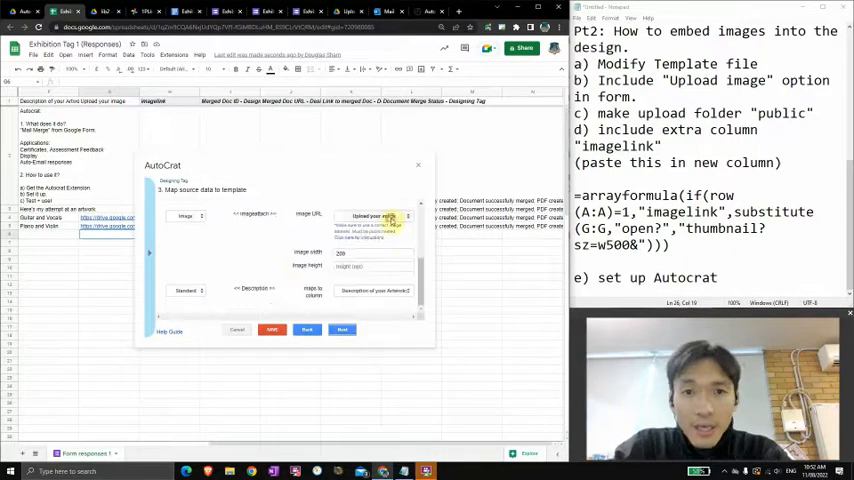
- Map the template's image tag to the imagelink column and continue to file settings
click(376, 216)
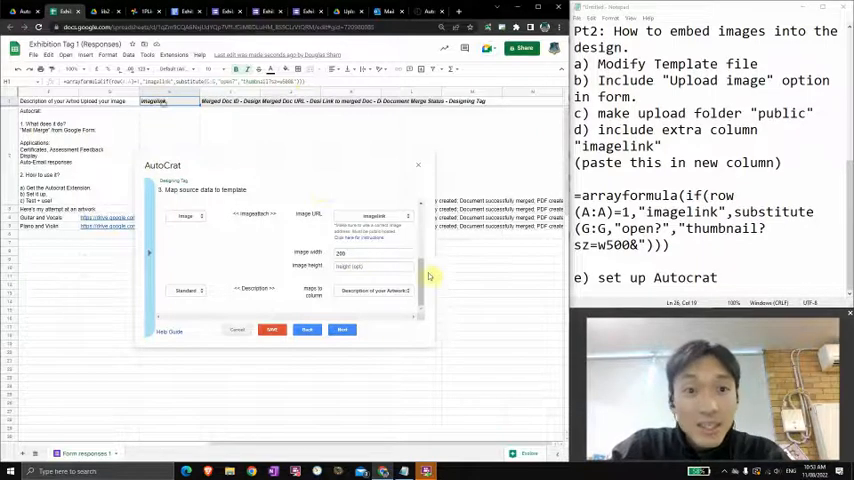
click(200, 216)
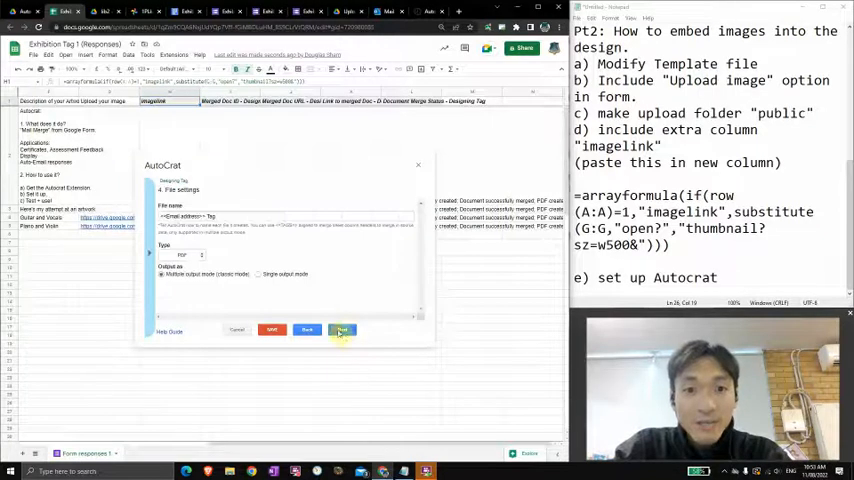
- Start another Exhibition Tag response with the description 'Here's a performance'
click(342, 330)
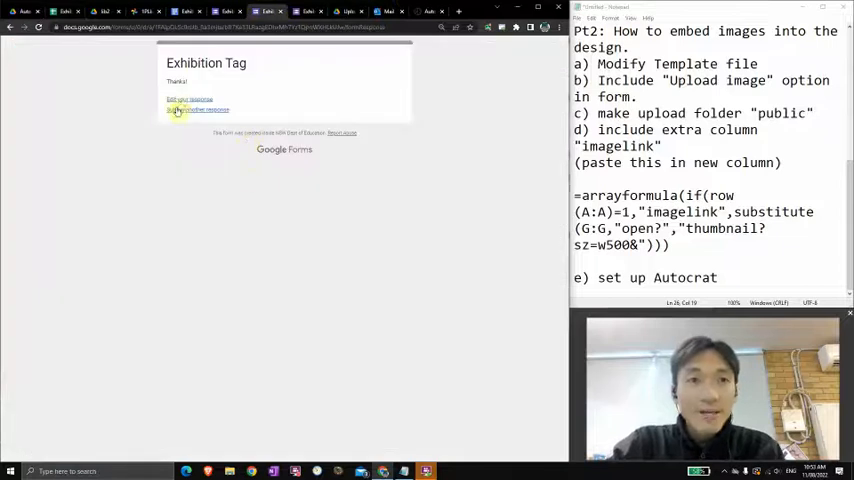
click(196, 108)
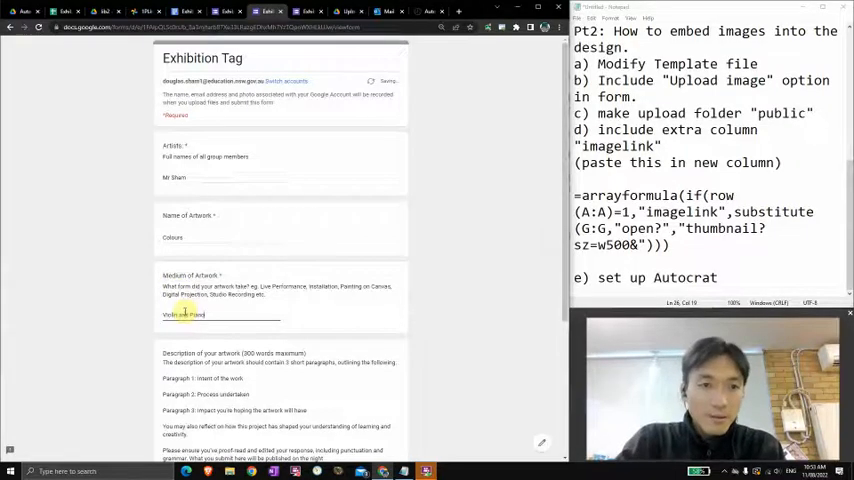
scroll(down, 3)
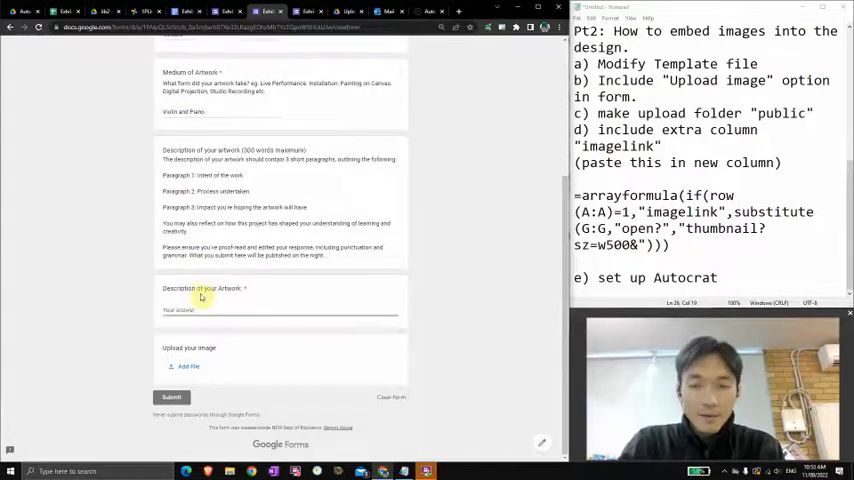
text(Here's a performance)
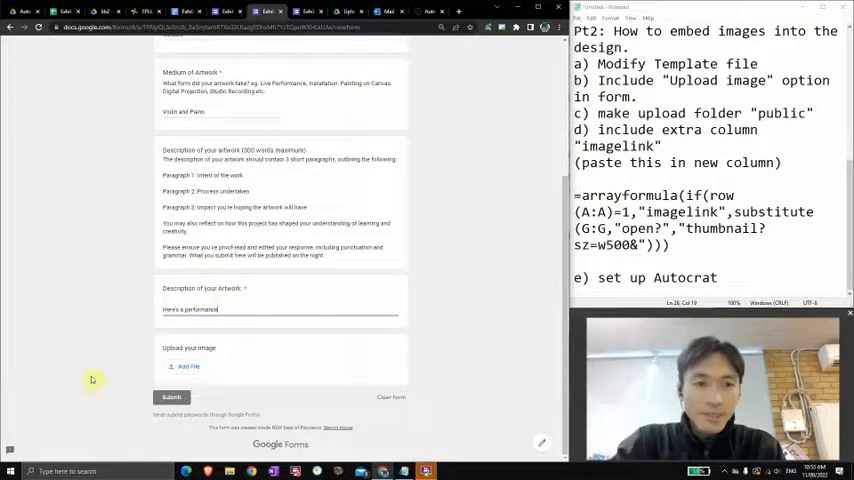
- Attach the previously uploaded image to the response and head to the email inbox
click(184, 366)
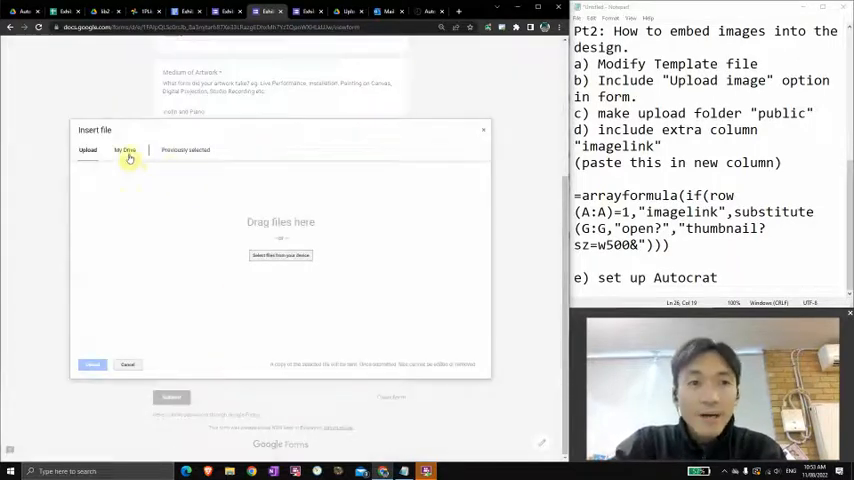
click(184, 150)
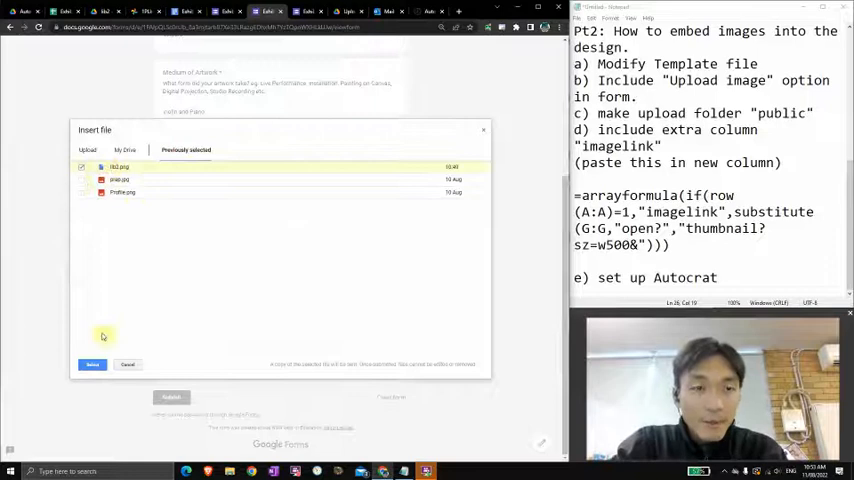
click(92, 364)
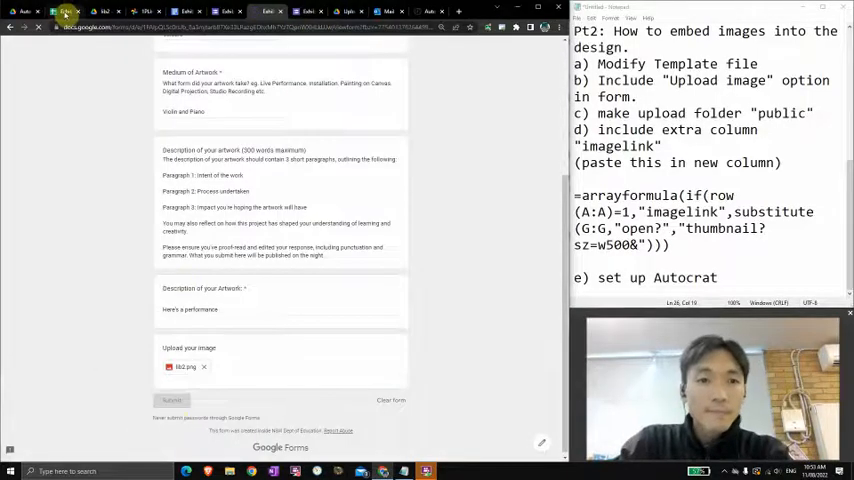
click(172, 400)
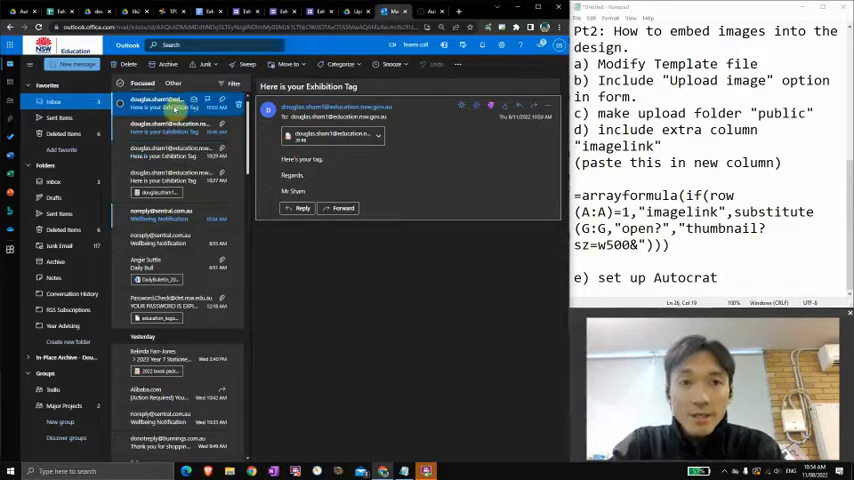
- Open the latest 'Here is your Exhibition Tag' email with its attached tag file
click(178, 108)
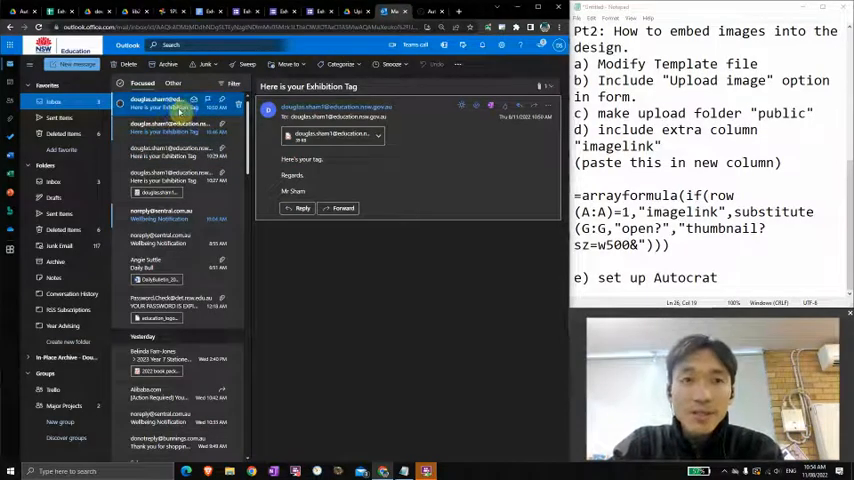